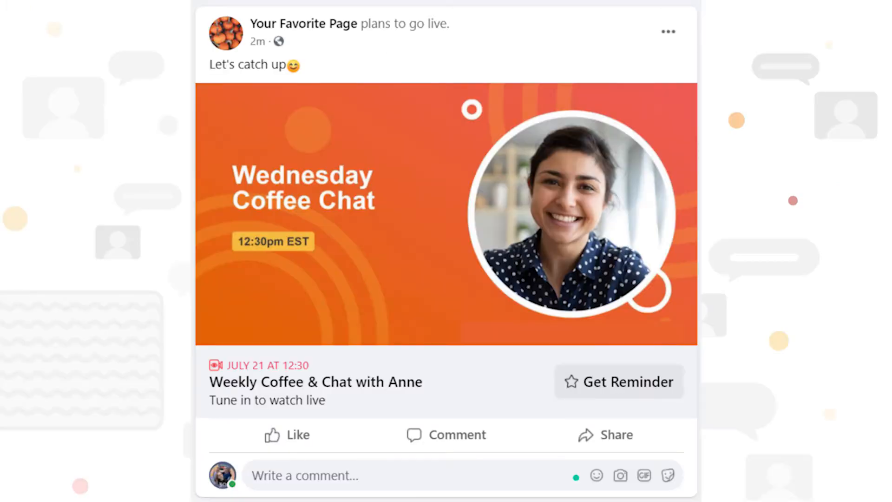
- Scroll through the Facebook page's scheduled live post before heading to BeLive's stream settings
{"action": "scroll", "scroll_direction": "down", "scroll_amount": 3}
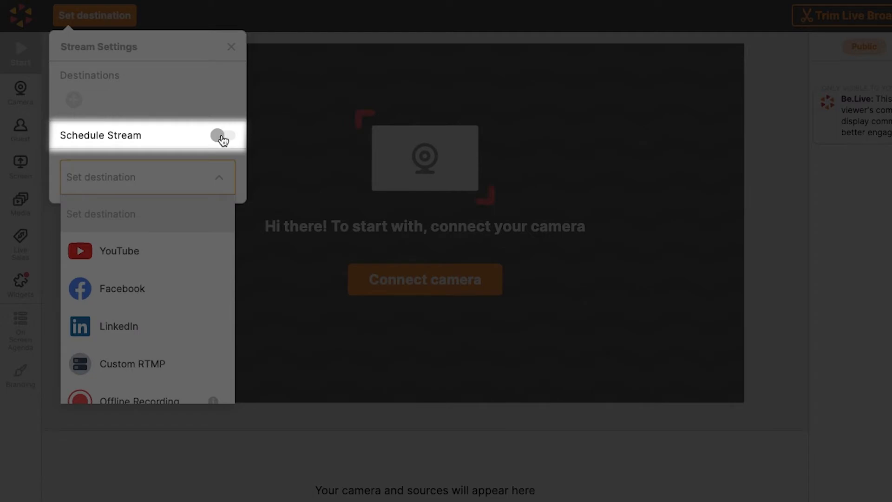
- Turn on Schedule Stream for July 14, 2021 at 12:30 PM
{"action": "left_click", "coordinate": [224, 136]}
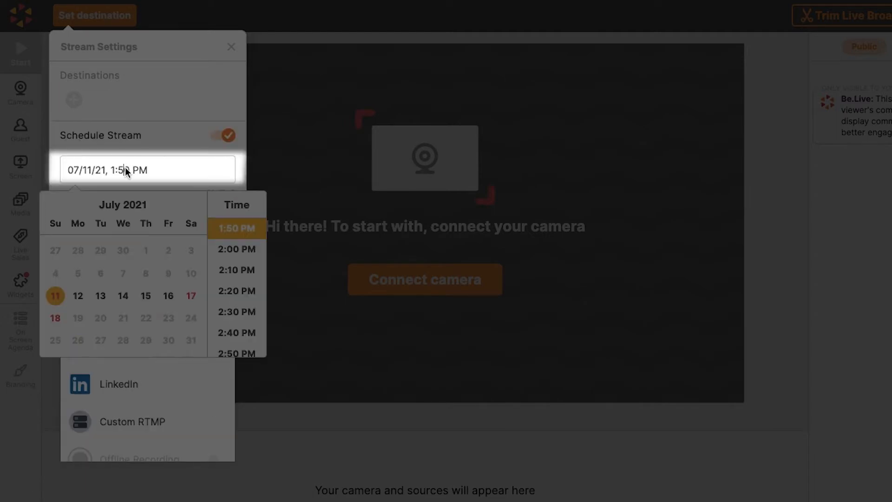
{"action": "left_click", "coordinate": [122, 296]}
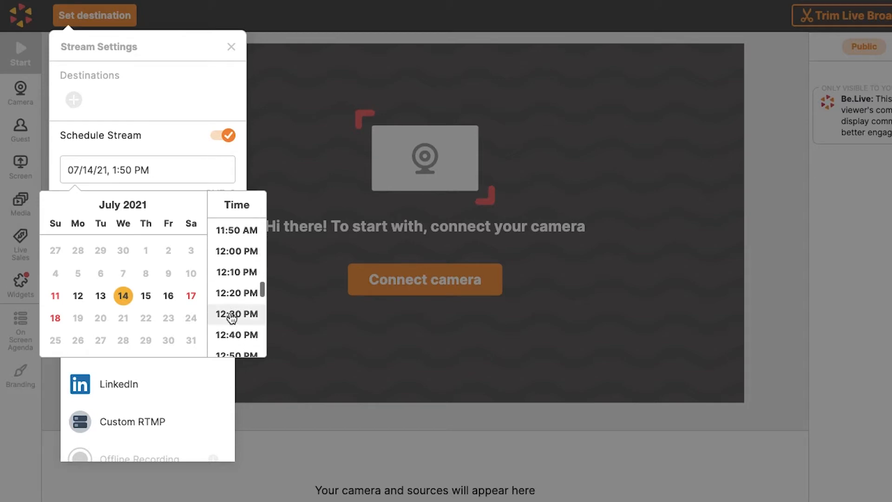
{"action": "left_click", "coordinate": [235, 315]}
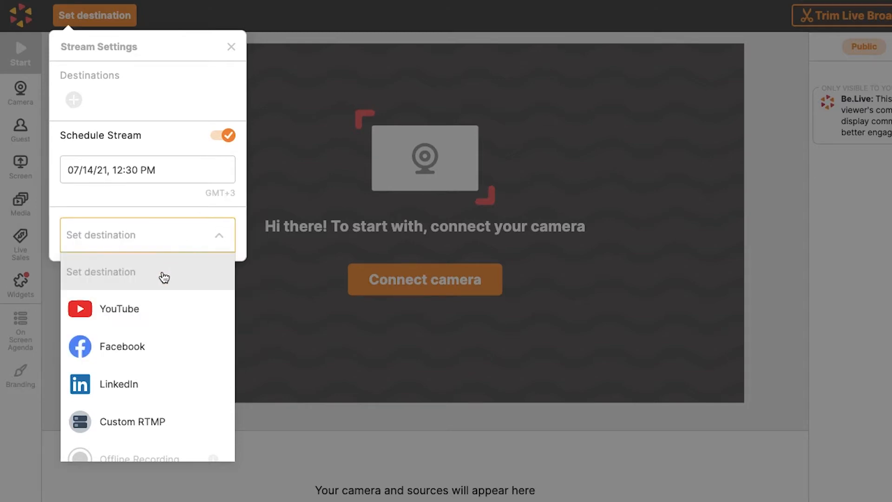
{"action": "mouse_move", "coordinate": [198, 347]}
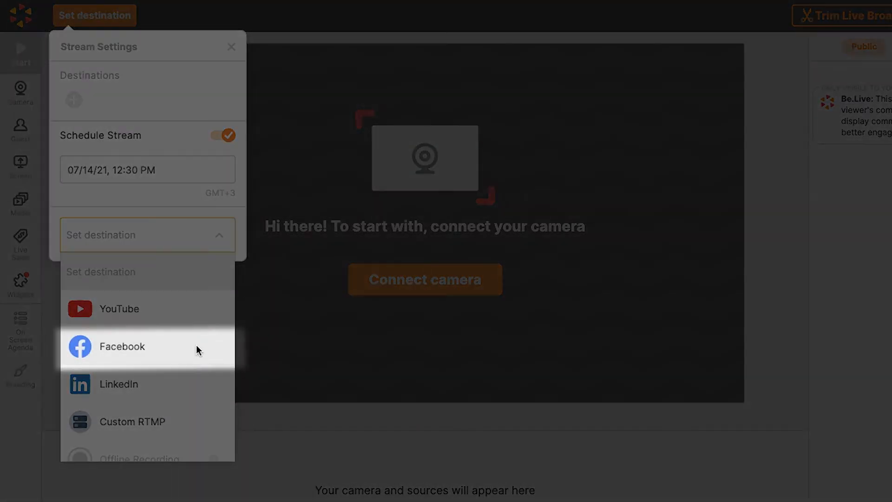
- Add a Facebook destination streaming to the page Your Favorite Page
{"action": "left_click", "coordinate": [122, 347]}
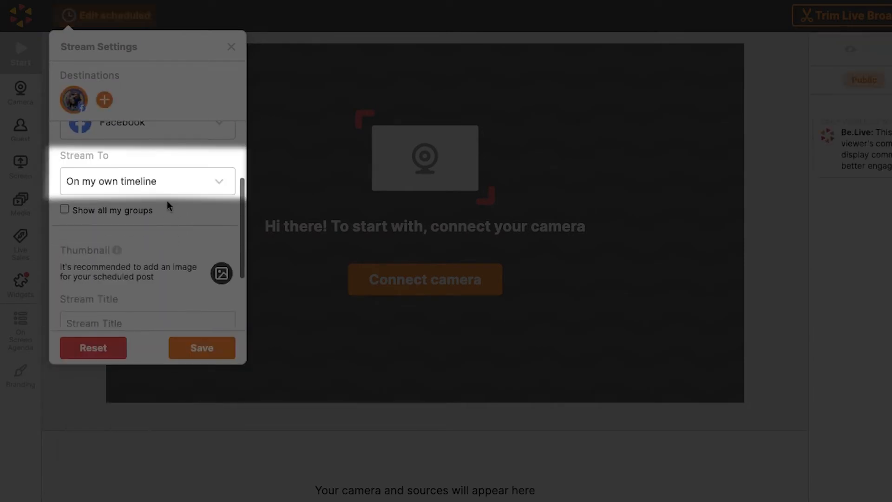
{"action": "left_click", "coordinate": [147, 182]}
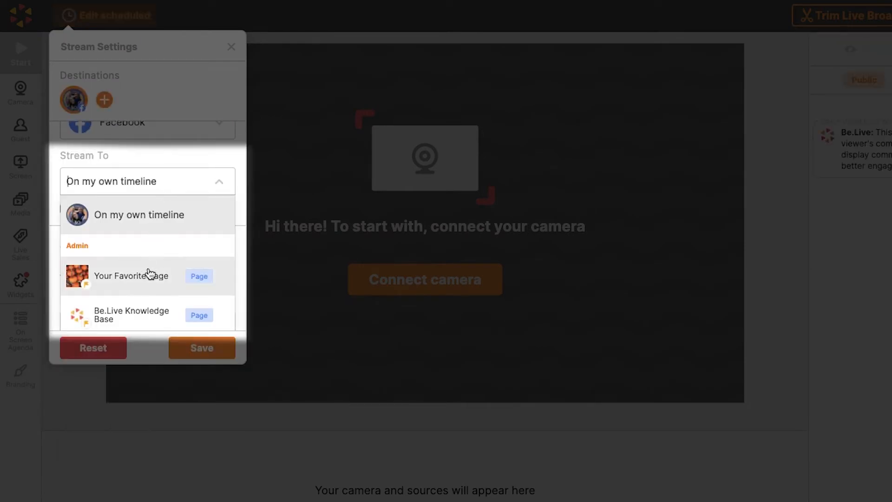
{"action": "left_click", "coordinate": [131, 276]}
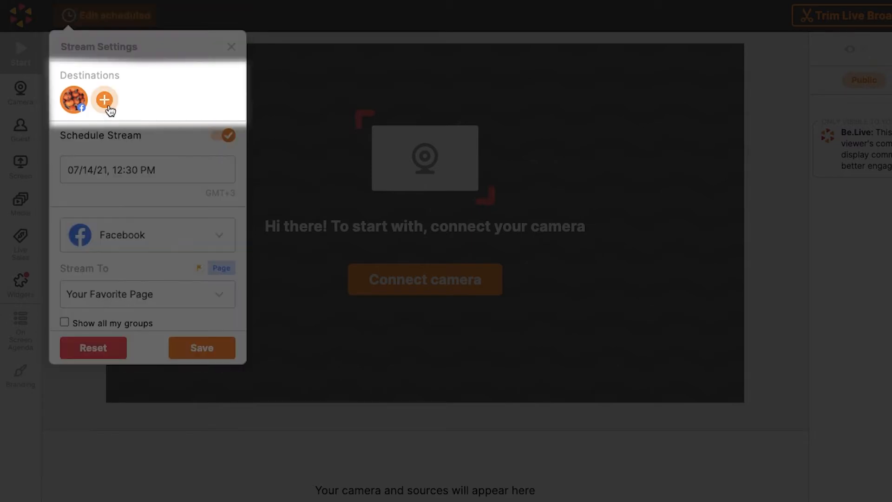
- Add YouTube as a second destination, then remove it again
{"action": "left_click", "coordinate": [104, 100]}
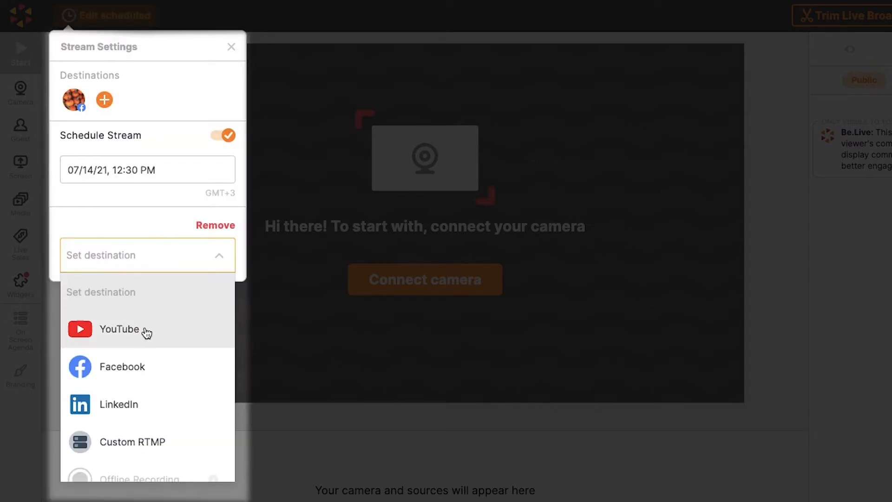
{"action": "left_click", "coordinate": [120, 329]}
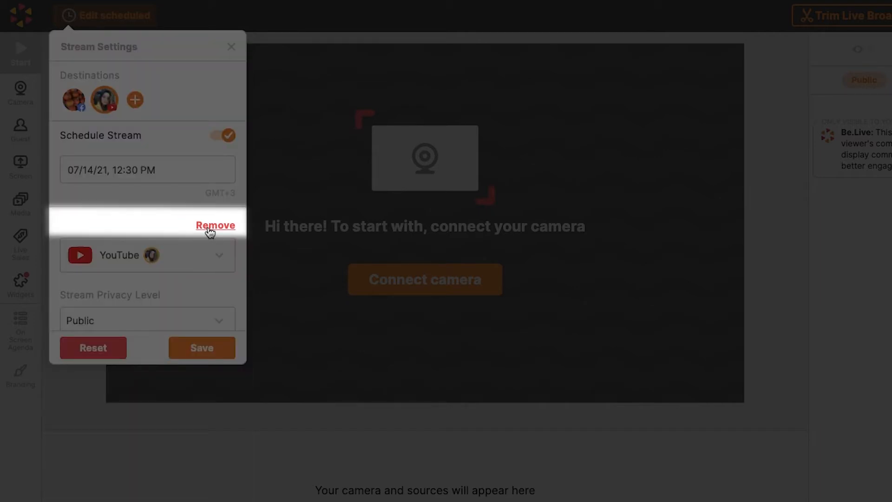
{"action": "left_click", "coordinate": [215, 225]}
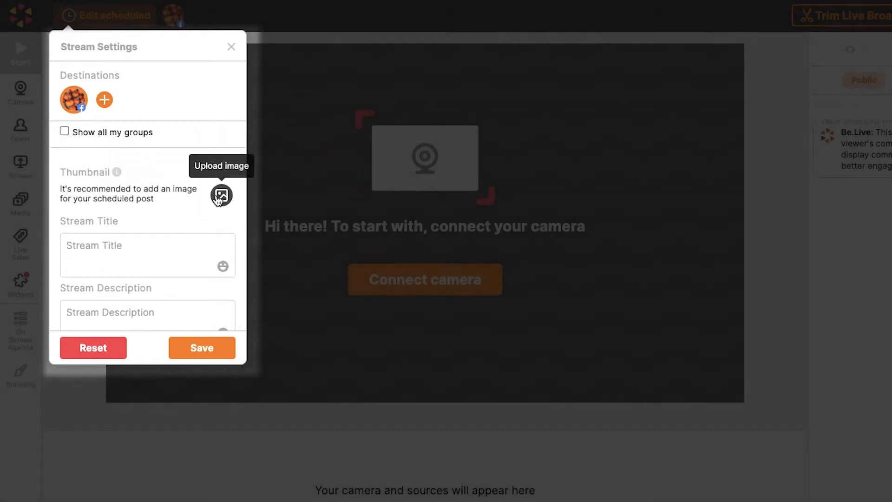
- Upload the Wednesday Coffee Chat thumbnail, title it 'Weekly Coffee & Chat', describe 'Let's catch up', and save
{"action": "left_click", "coordinate": [221, 197]}
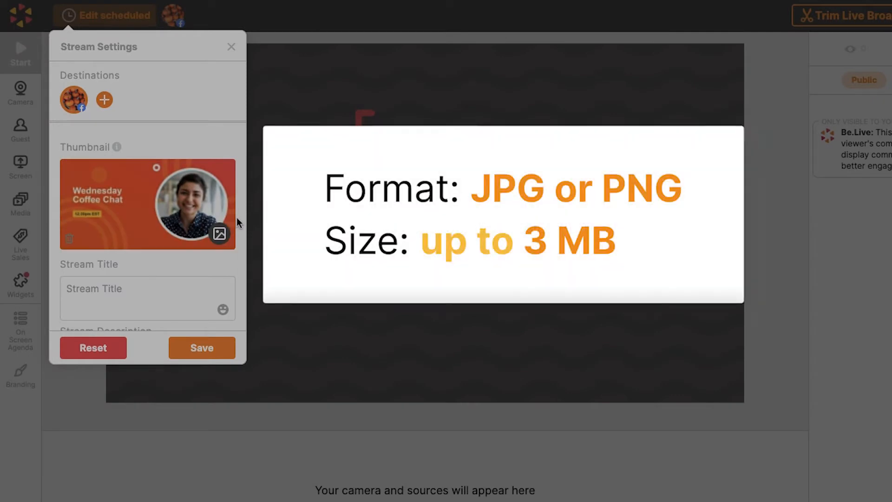
{"action": "scroll", "scroll_direction": "down", "scroll_amount": 3}
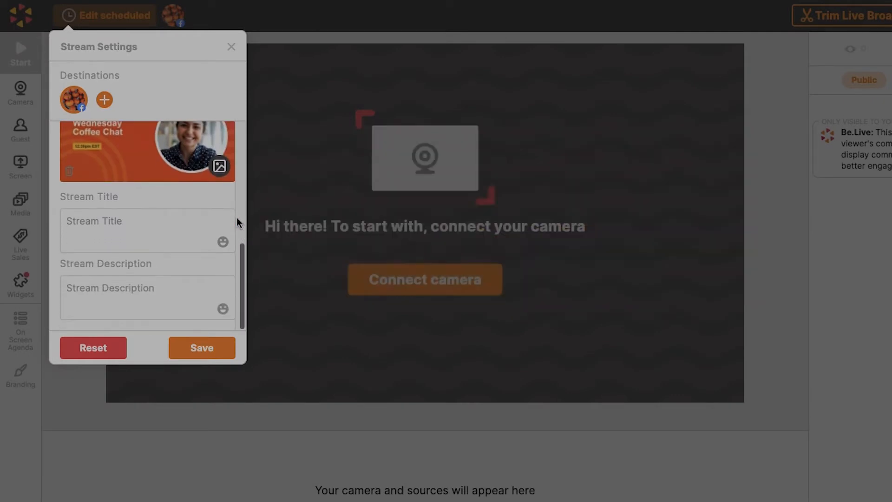
{"action": "type", "text": "Weekly Coffee & Chat"}
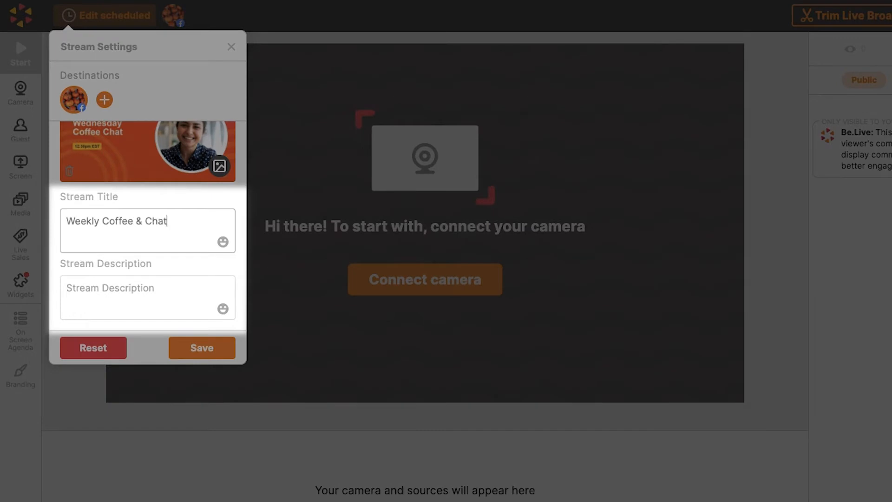
{"action": "left_click", "coordinate": [222, 308]}
{"action": "type", "text": "Let's catch up😅"}
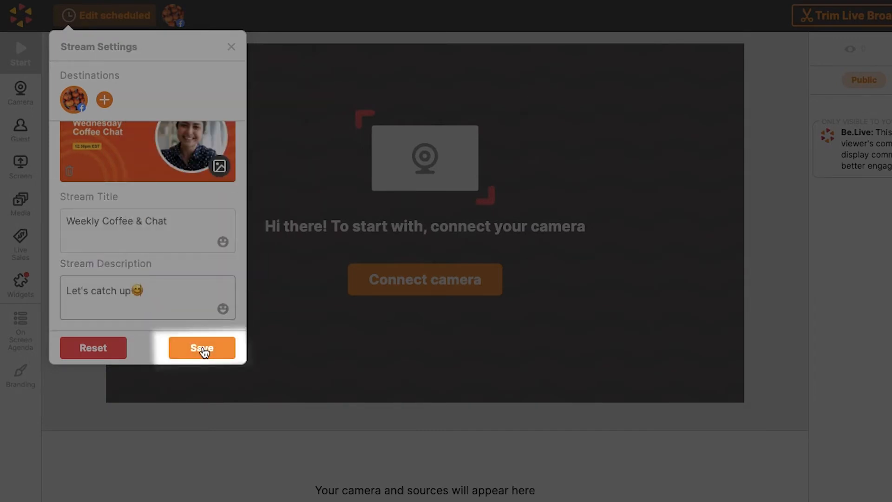
{"action": "left_click", "coordinate": [202, 348]}
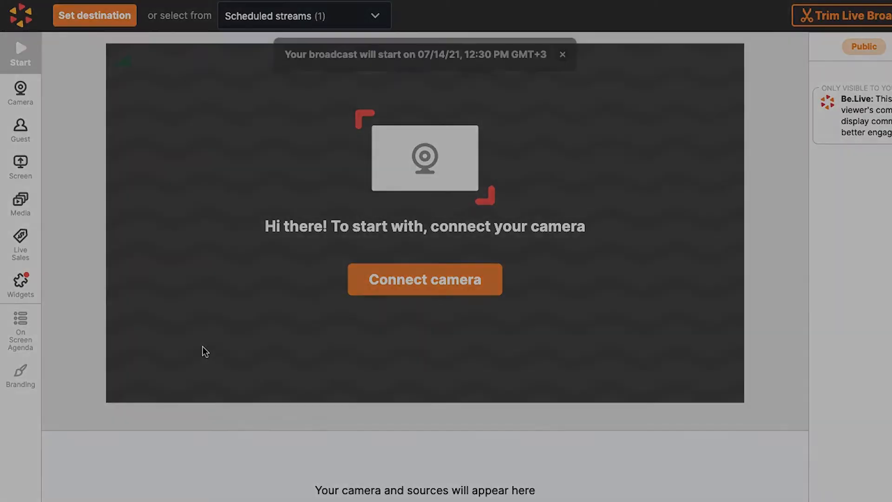
{"action": "left_click", "coordinate": [95, 15]}
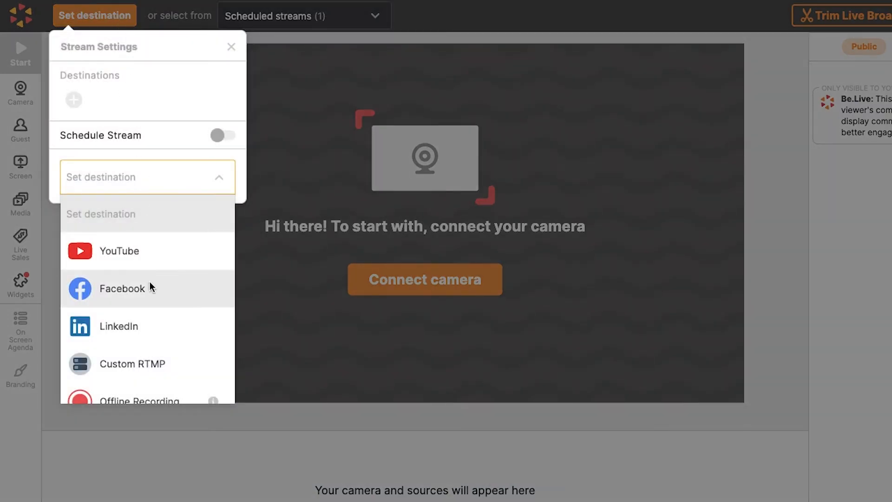
{"action": "mouse_move", "coordinate": [268, 123]}
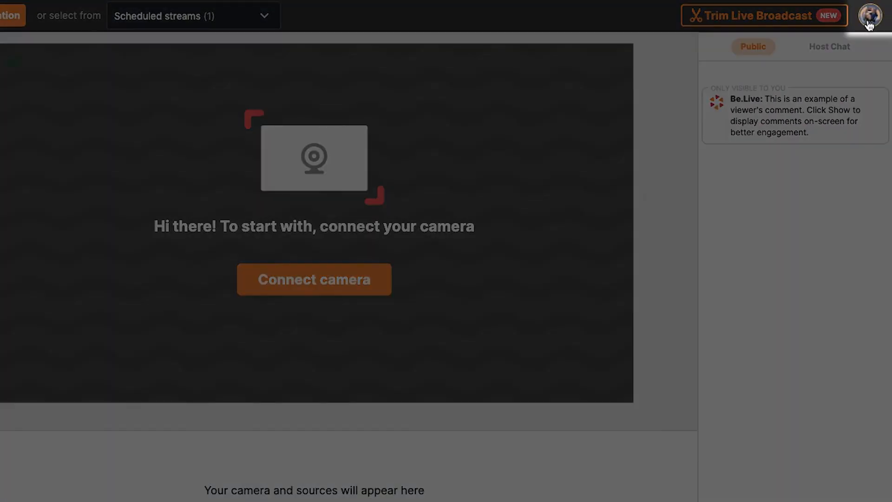
- From My Streams, follow the July 14 broadcast's Facebook destination link to its post
{"action": "left_click", "coordinate": [870, 16]}
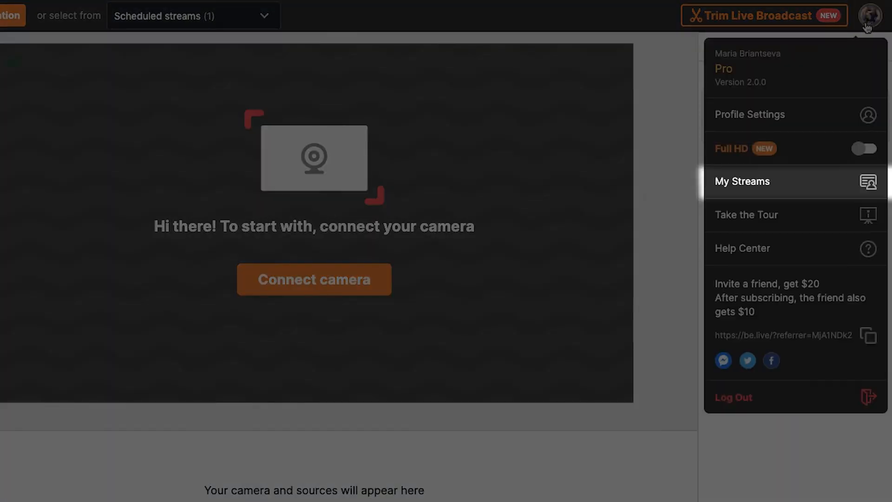
{"action": "left_click", "coordinate": [742, 181]}
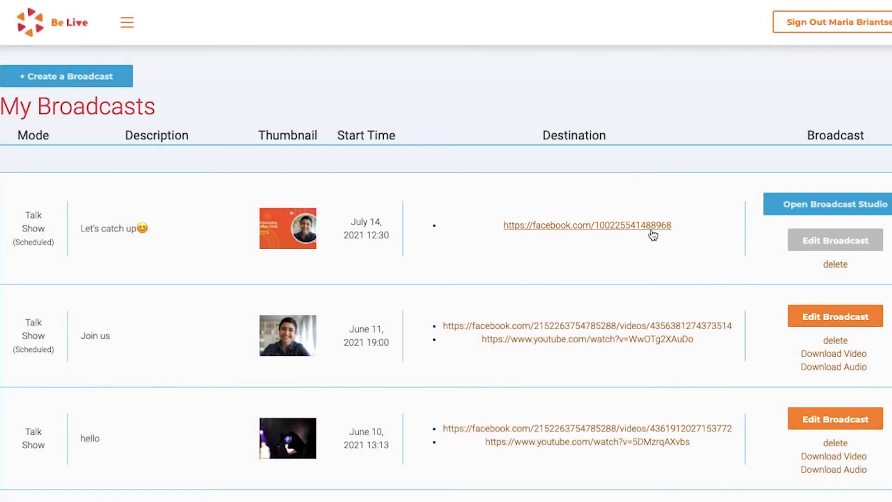
{"action": "left_click", "coordinate": [587, 225]}
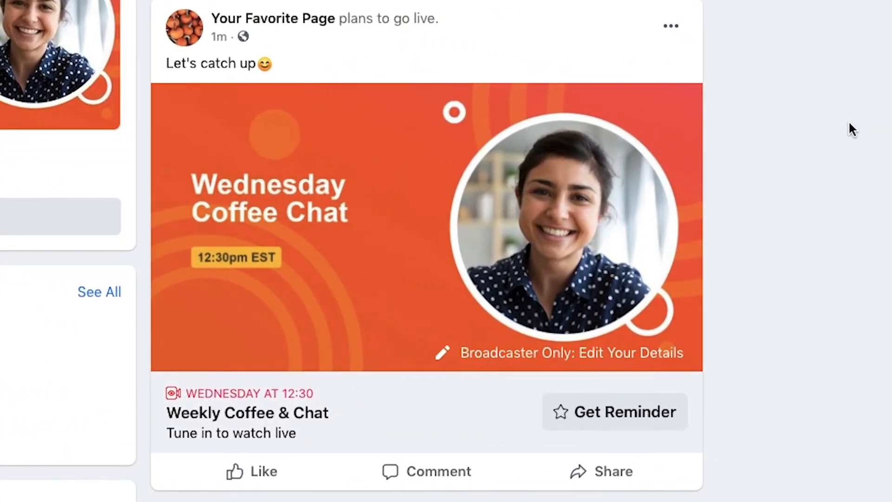
{"action": "mouse_move", "coordinate": [470, 454]}
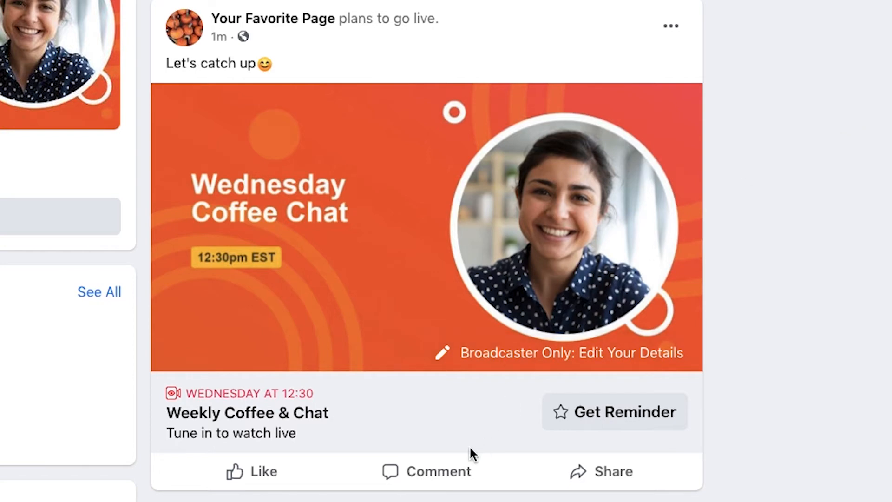
- Check the scheduled post's comments, then watch the Weekly Coffee & Chat broadcast once live
{"action": "left_click", "coordinate": [427, 470]}
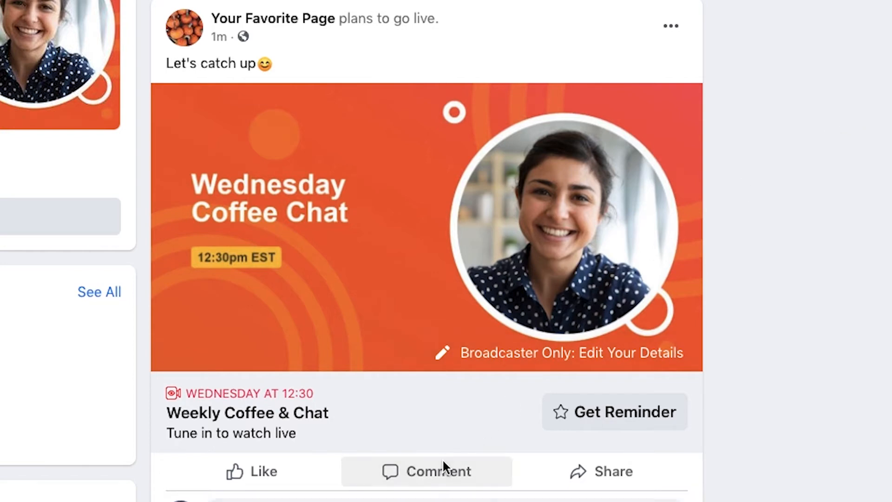
{"action": "mouse_move", "coordinate": [513, 456]}
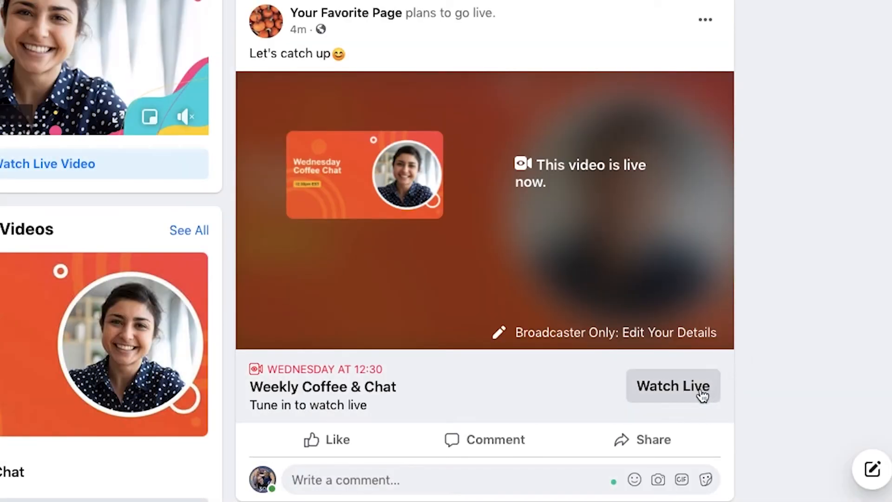
{"action": "left_click", "coordinate": [673, 386]}
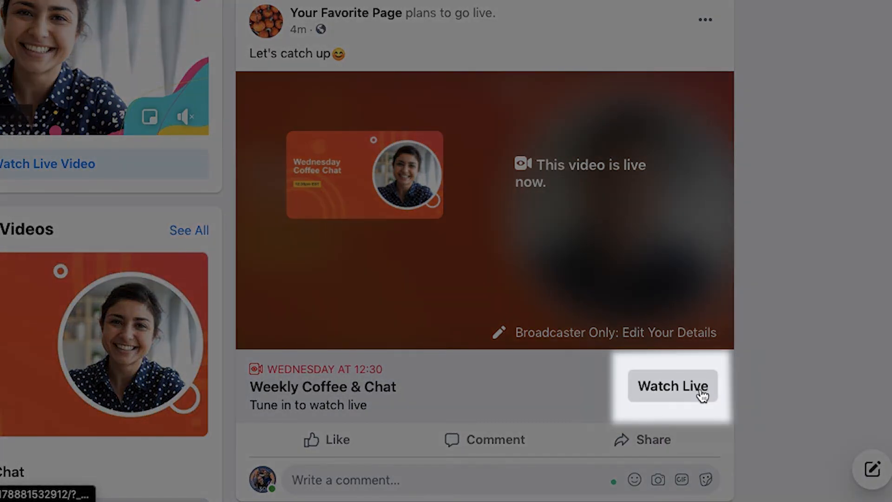
{"action": "left_click", "coordinate": [672, 387]}
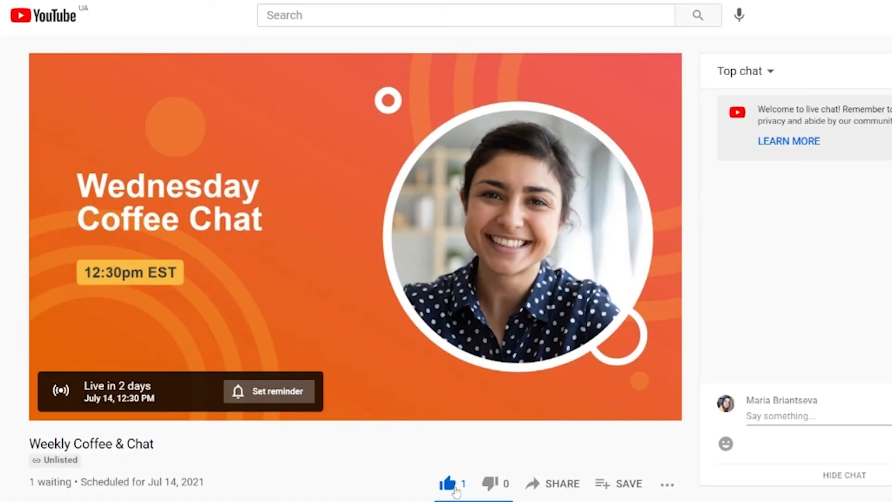
- Like the YouTube stream, then launch Broadcast Studio for the July 14 broadcast from My Broadcasts
{"action": "left_click", "coordinate": [450, 483]}
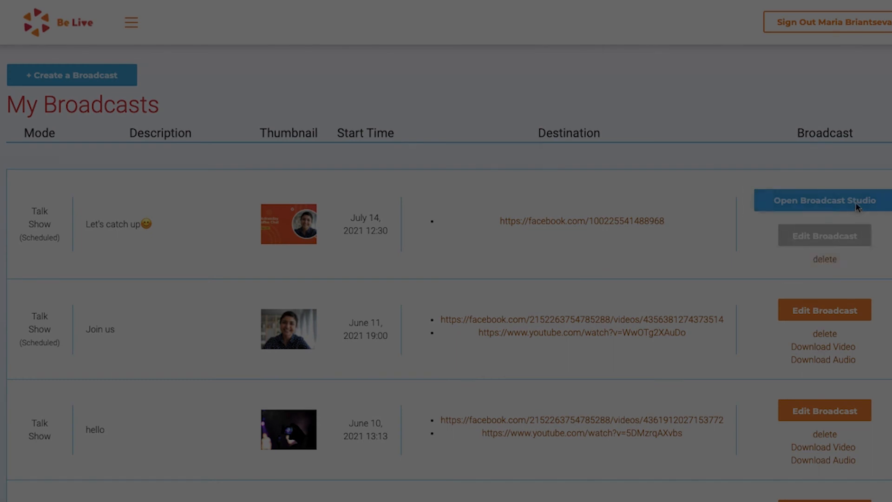
{"action": "left_click", "coordinate": [825, 200]}
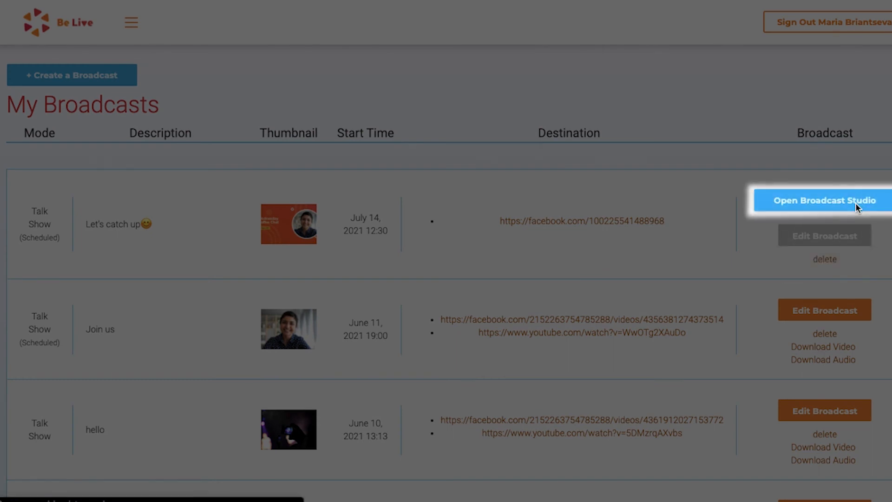
{"action": "left_click", "coordinate": [824, 201]}
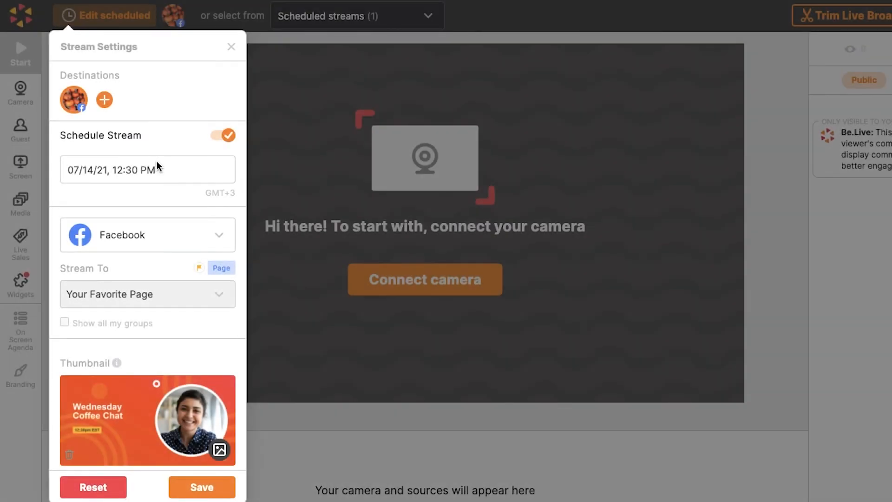
- Adjust the scheduled stream's date and time, review title and description, and save the changes
{"action": "left_click", "coordinate": [147, 169]}
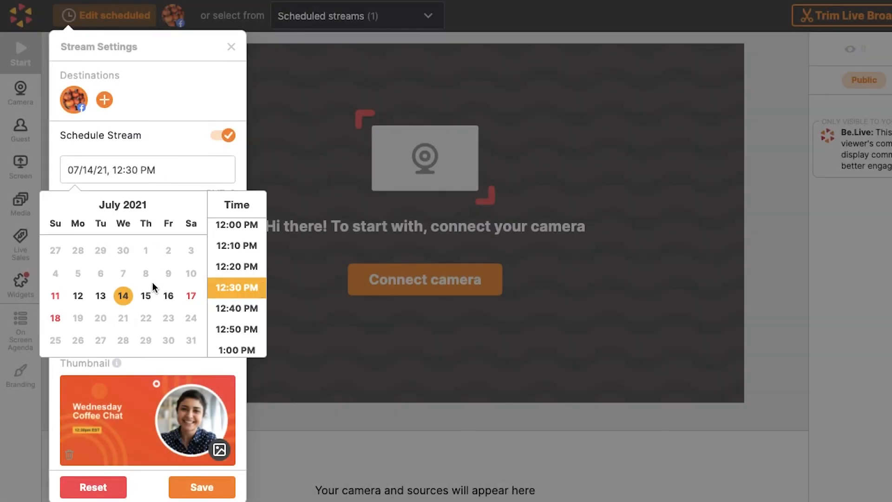
{"action": "scroll", "scroll_direction": "down", "scroll_amount": 3}
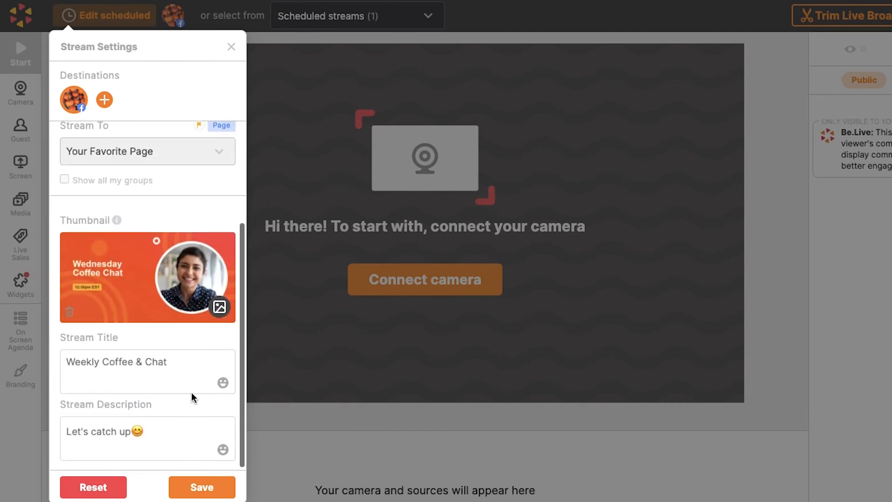
{"action": "left_click", "coordinate": [201, 487]}
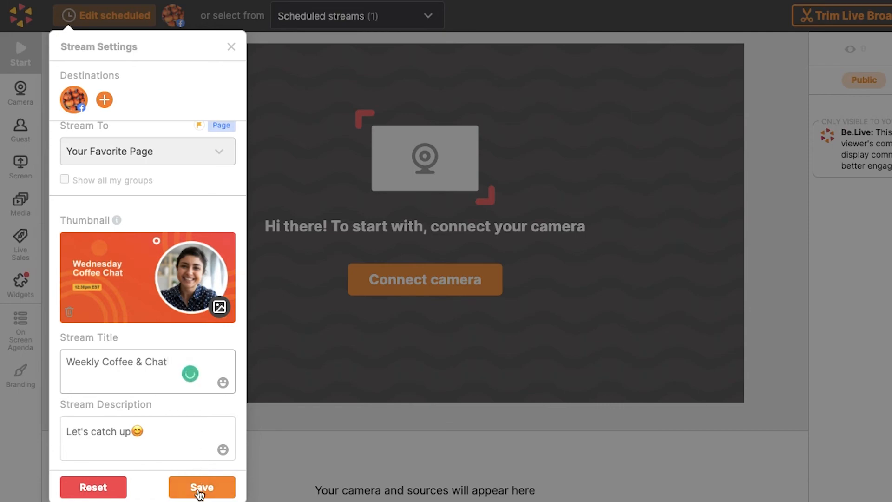
{"action": "left_click", "coordinate": [202, 487]}
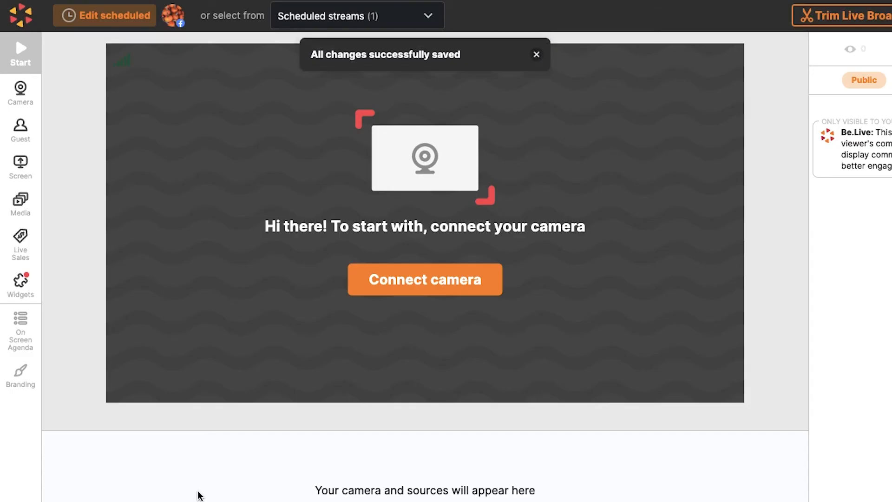
{"action": "mouse_move", "coordinate": [149, 252]}
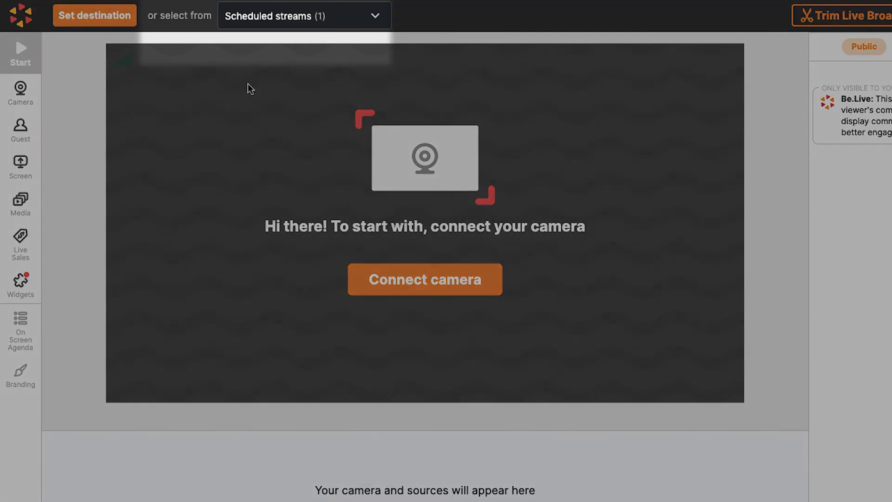
- Pick the Wed, Jul 14, 1:00 PM Weekly Coffee & Chat entry from Scheduled streams
{"action": "left_click", "coordinate": [303, 15]}
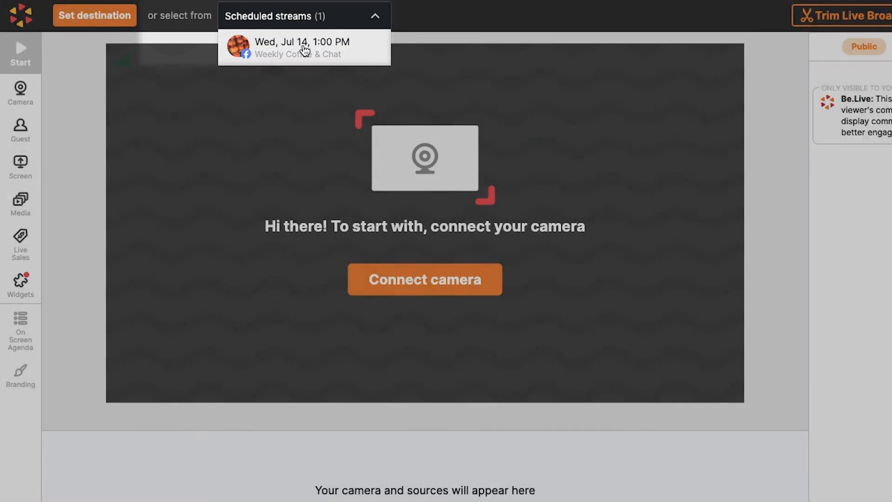
{"action": "left_click", "coordinate": [302, 47]}
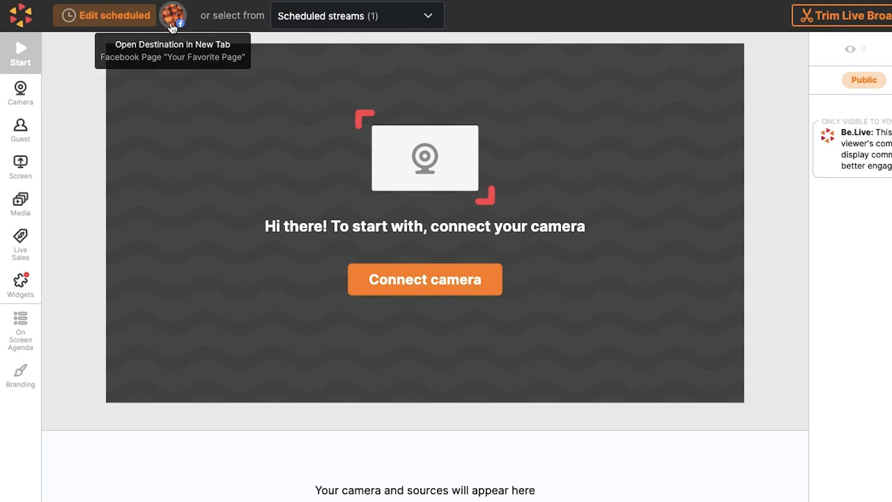
{"action": "mouse_move", "coordinate": [43, 113]}
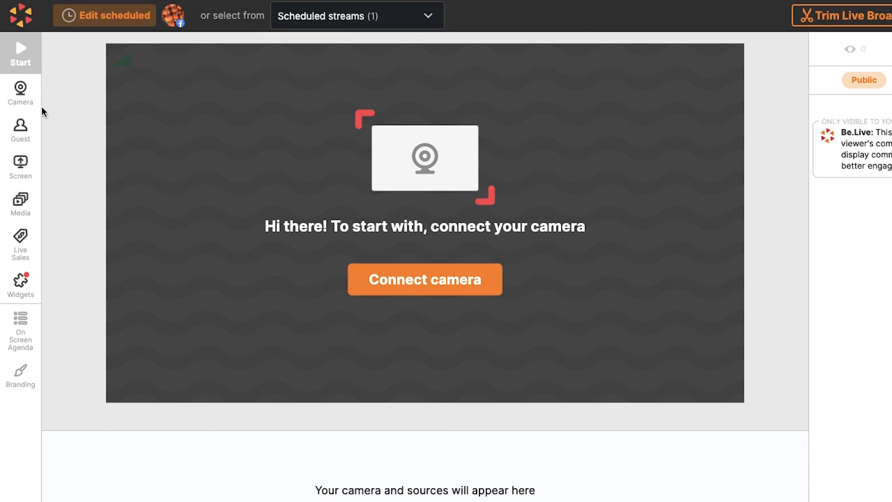
- Go live with the Welcome scene on the scheduled stream, then stop streaming
{"action": "left_click", "coordinate": [425, 280]}
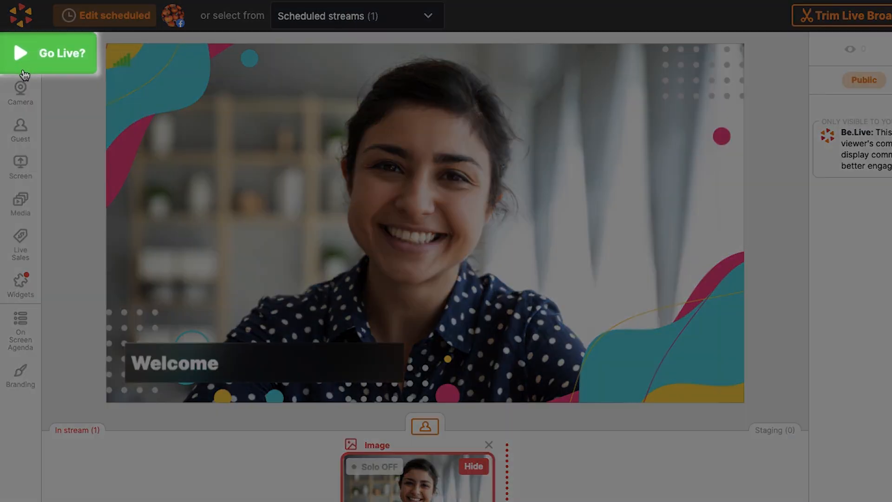
{"action": "left_click", "coordinate": [49, 53]}
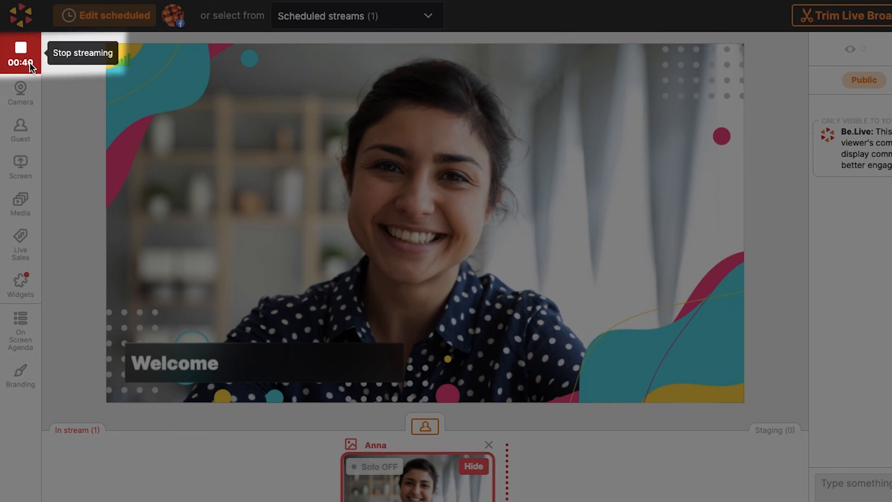
{"action": "left_click", "coordinate": [20, 54]}
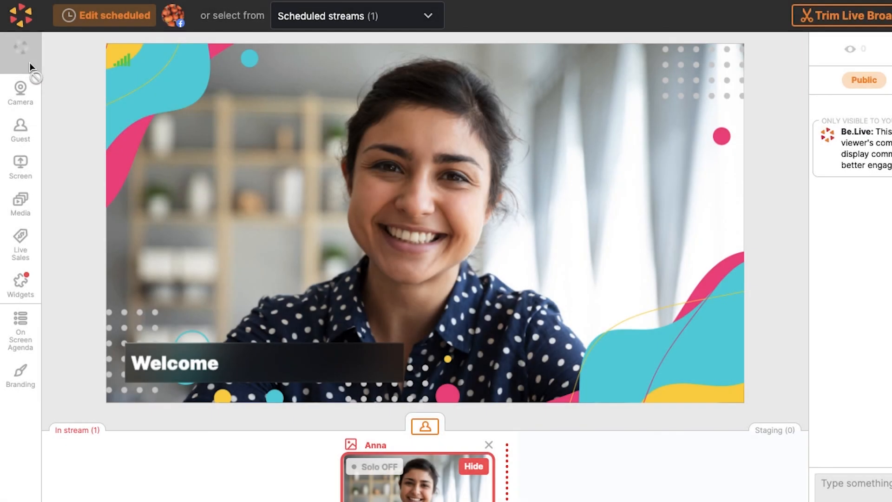